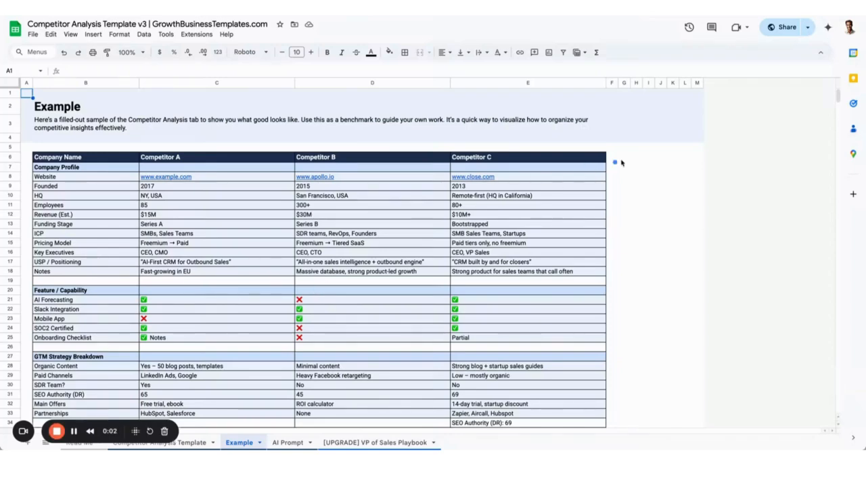
# Step: Submit the Close competitor research prompt to ChatGPT and scroll through its structured response
pyautogui.moveTo(623, 159); pyautogui.dragTo(92, 379)
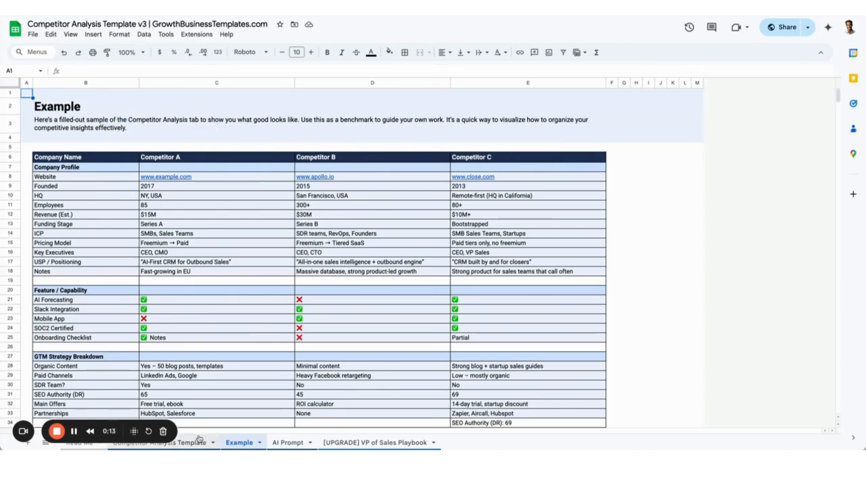
pyautogui.click(163, 442)
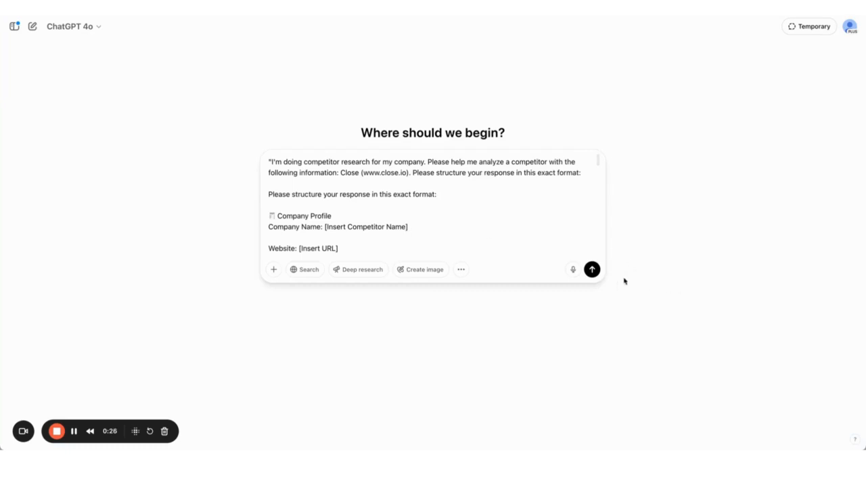
pyautogui.click(591, 269)
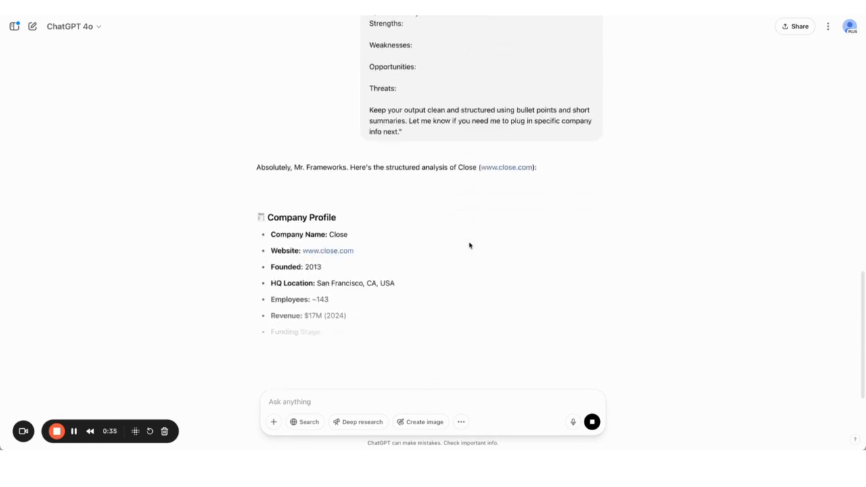
pyautogui.scroll(-3)
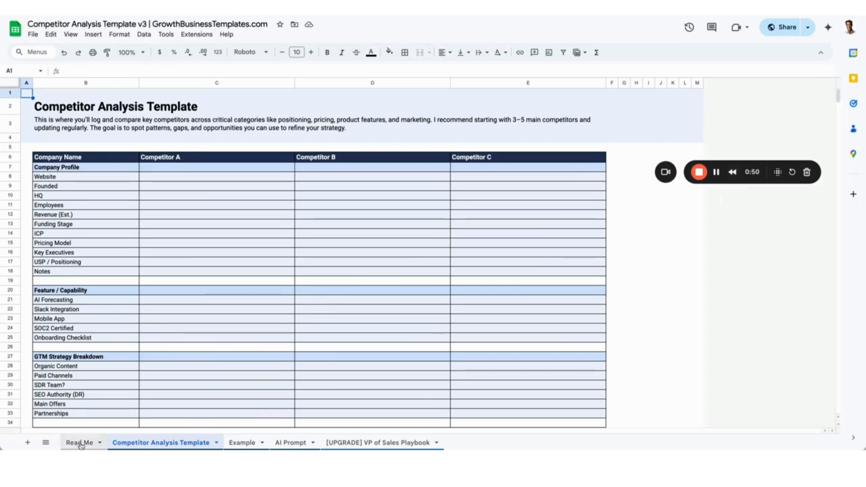
pyautogui.click(78, 443)
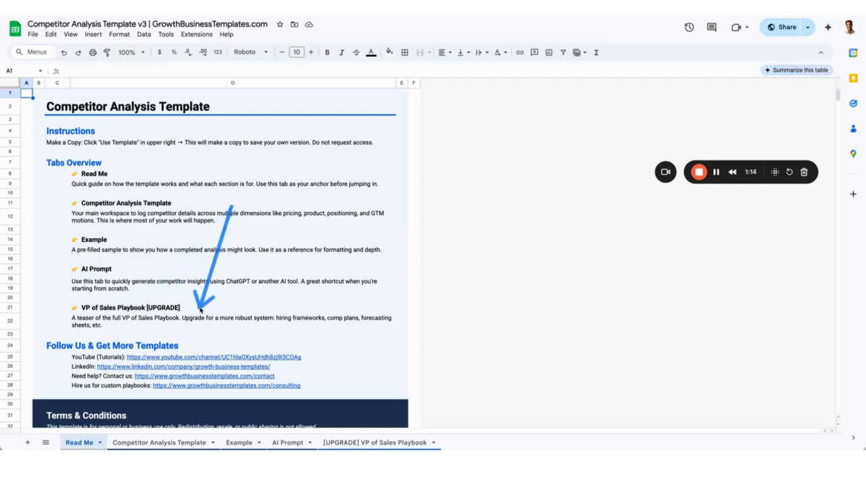
pyautogui.click(161, 443)
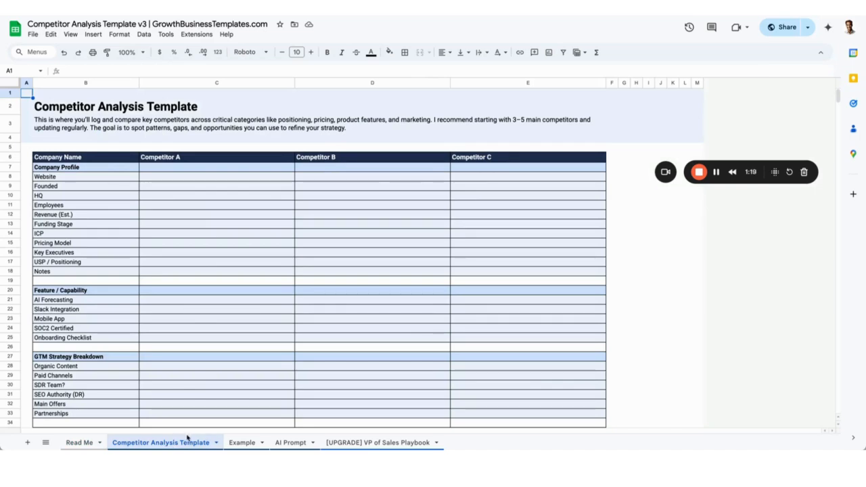
pyautogui.moveTo(364, 307)
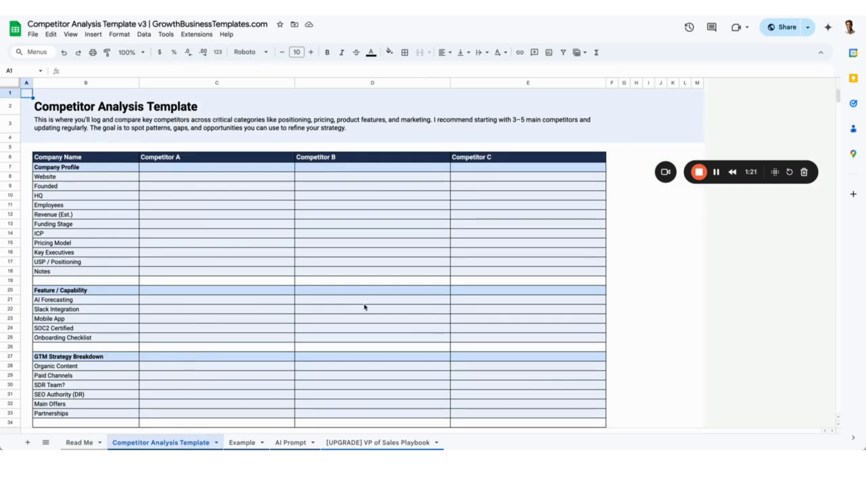
pyautogui.moveTo(448, 218); pyautogui.dragTo(197, 420)
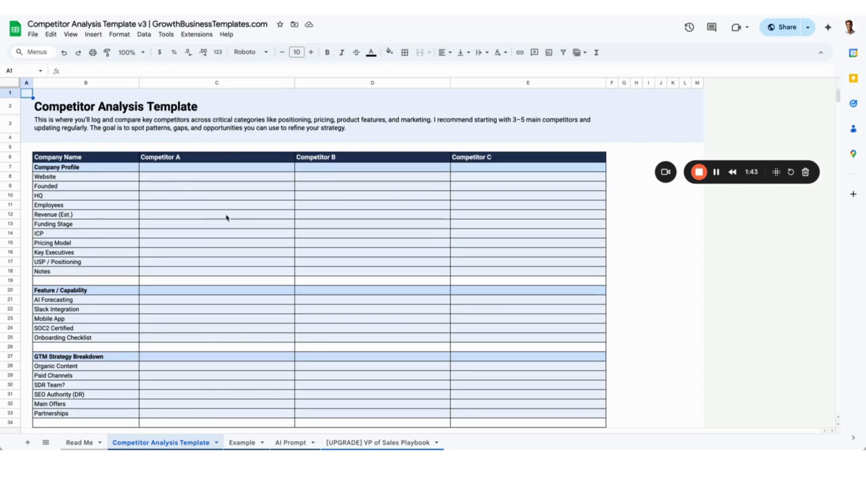
pyautogui.moveTo(230, 223)
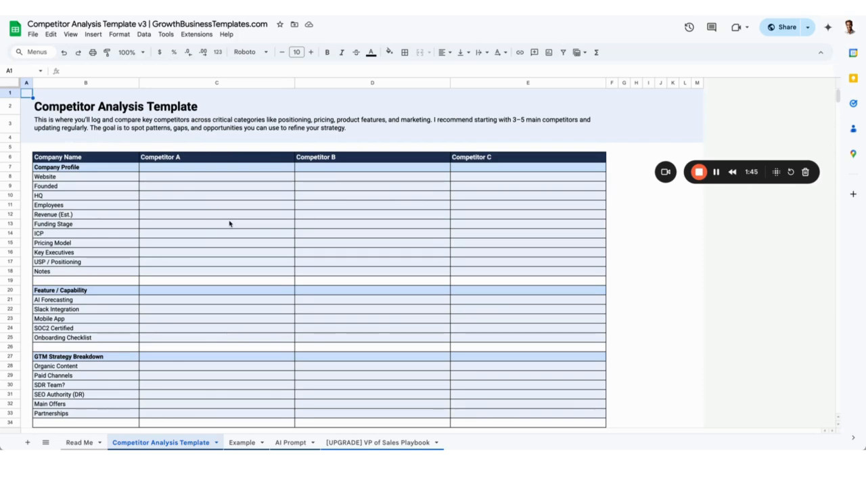
pyautogui.moveTo(273, 241)
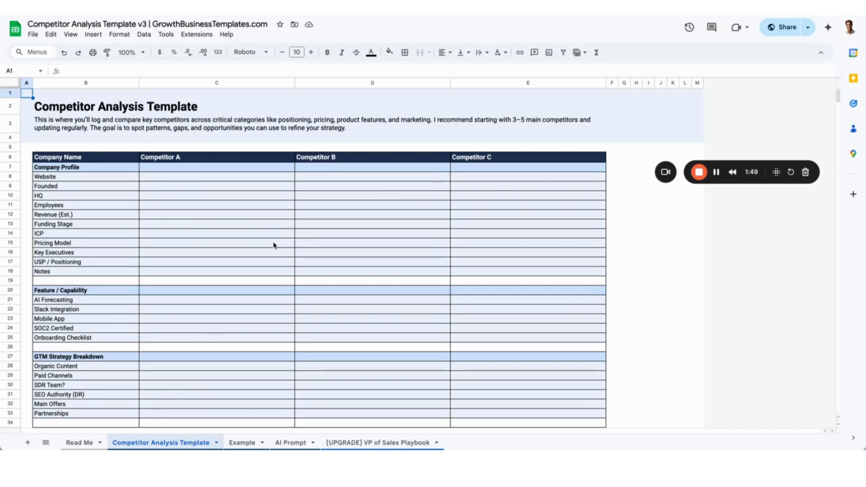
pyautogui.moveTo(249, 231)
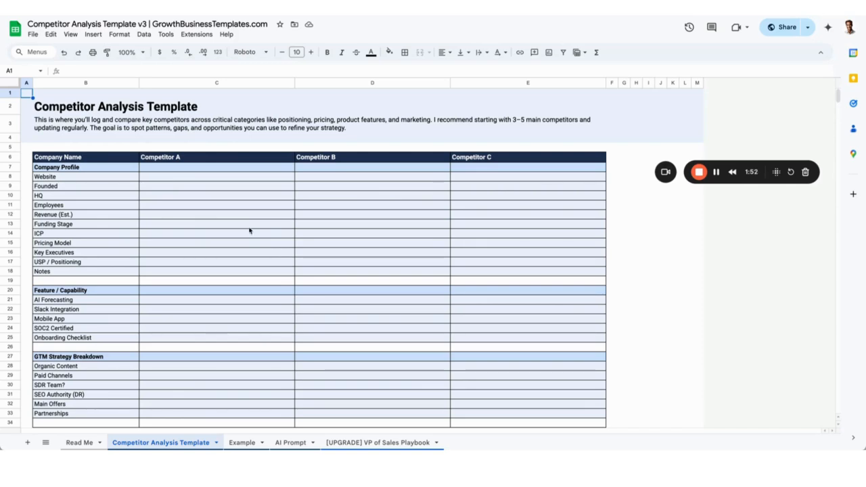
pyautogui.scroll(-3)
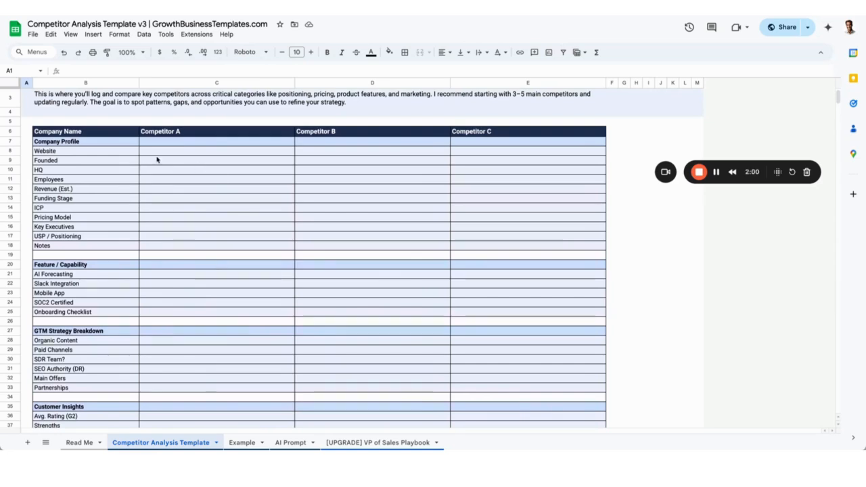
pyautogui.moveTo(201, 241)
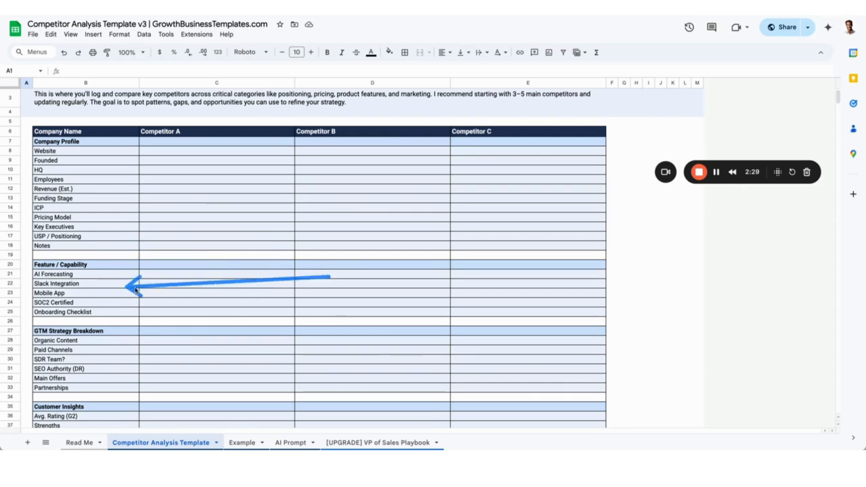
pyautogui.scroll(-3)
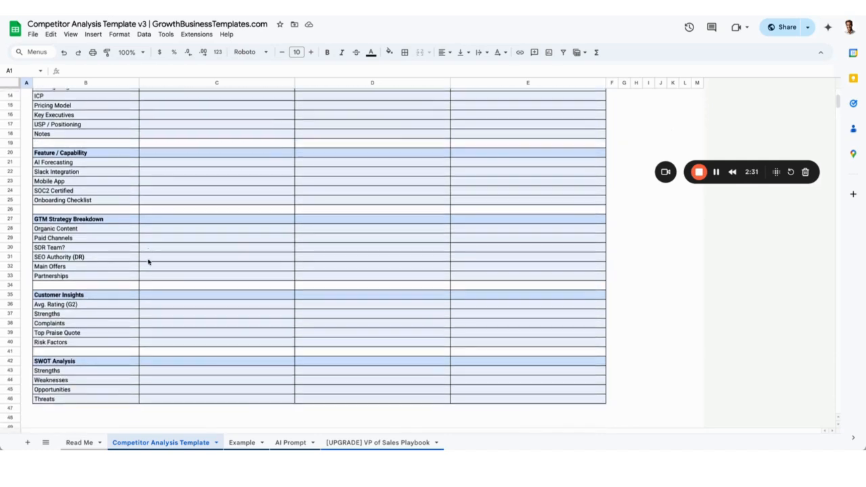
pyautogui.scroll(-3)
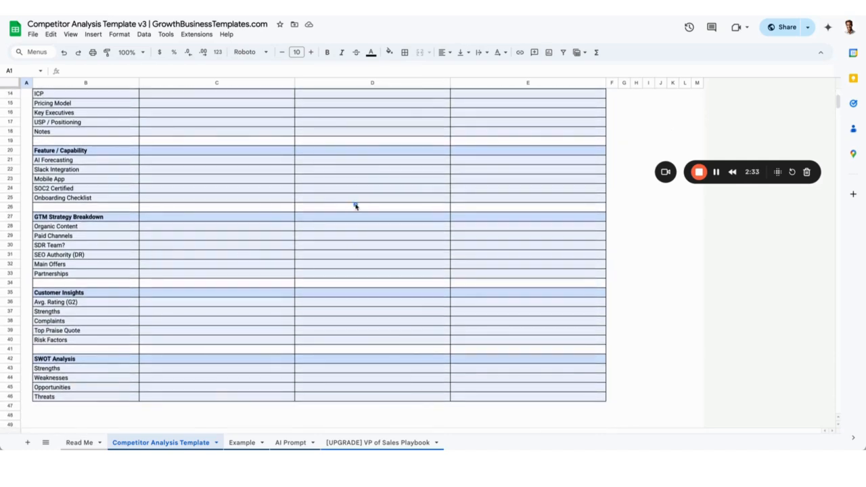
pyautogui.moveTo(355, 204); pyautogui.dragTo(122, 223)
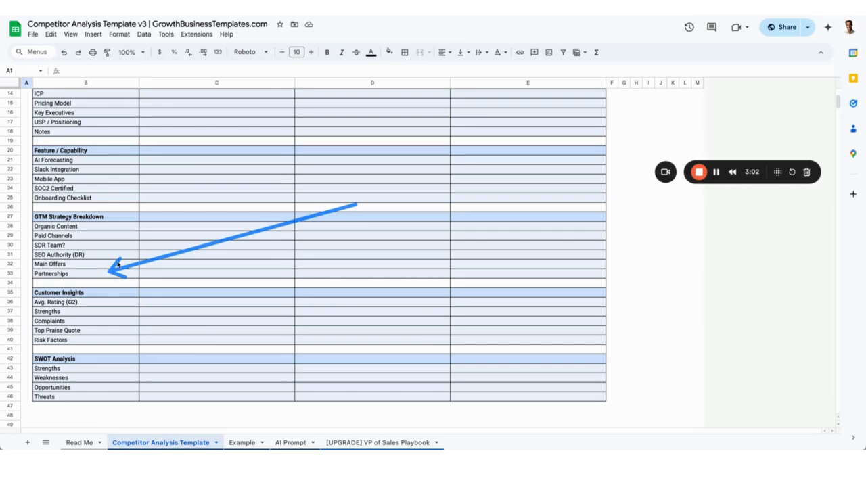
pyautogui.moveTo(198, 232)
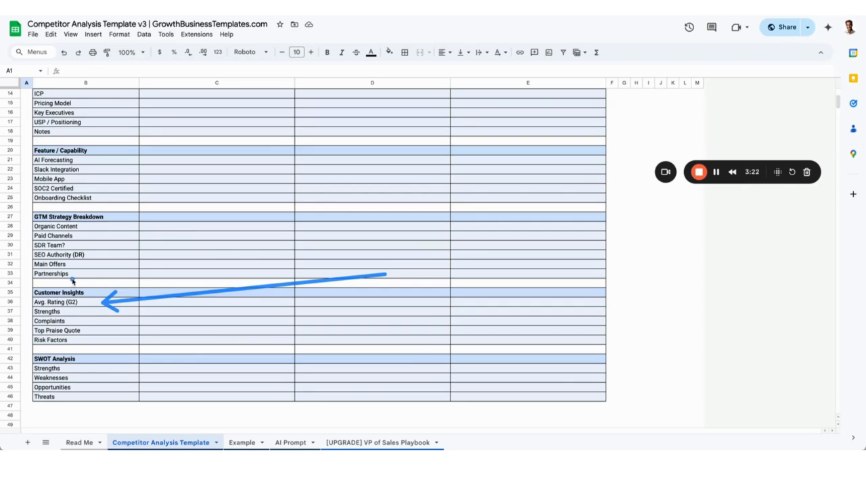
pyautogui.moveTo(108, 268)
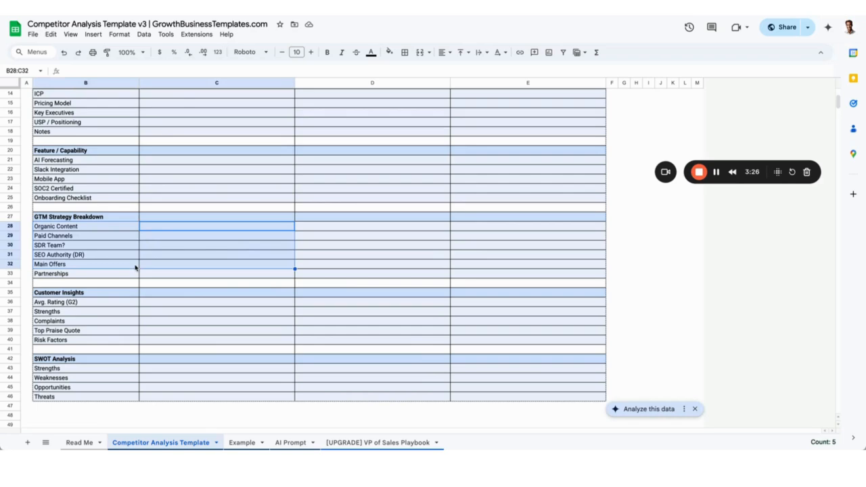
pyautogui.moveTo(248, 295); pyautogui.dragTo(82, 288)
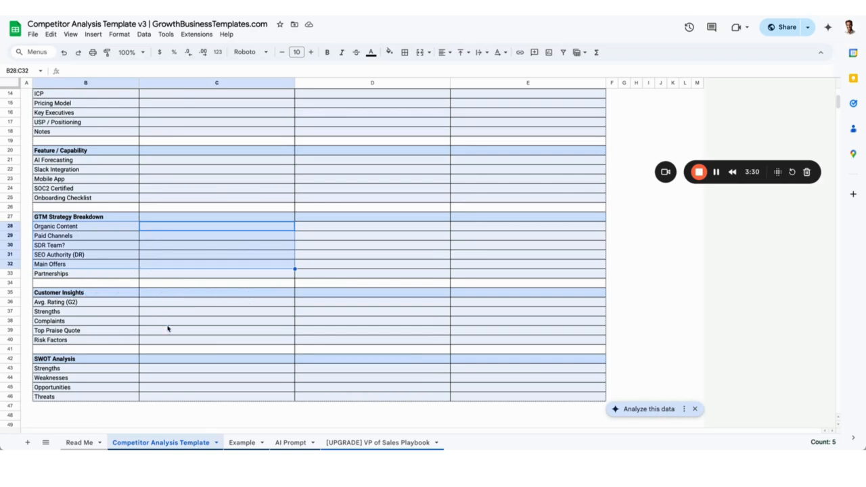
pyautogui.click(217, 331)
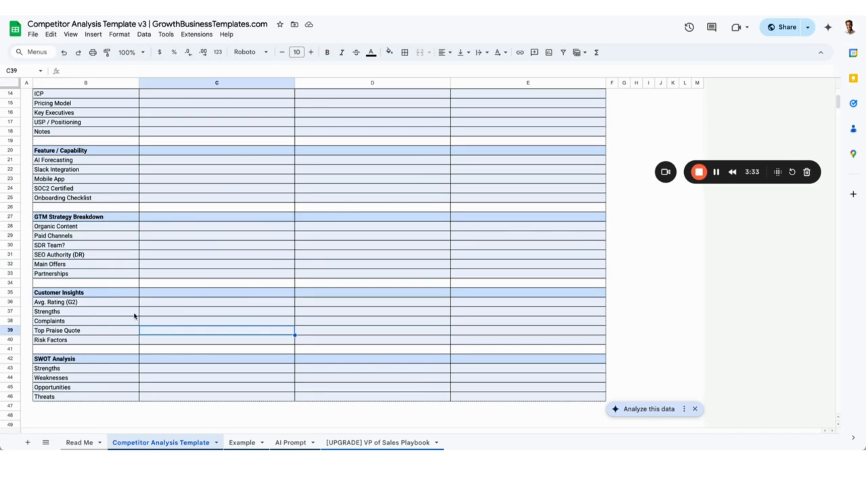
pyautogui.moveTo(213, 300)
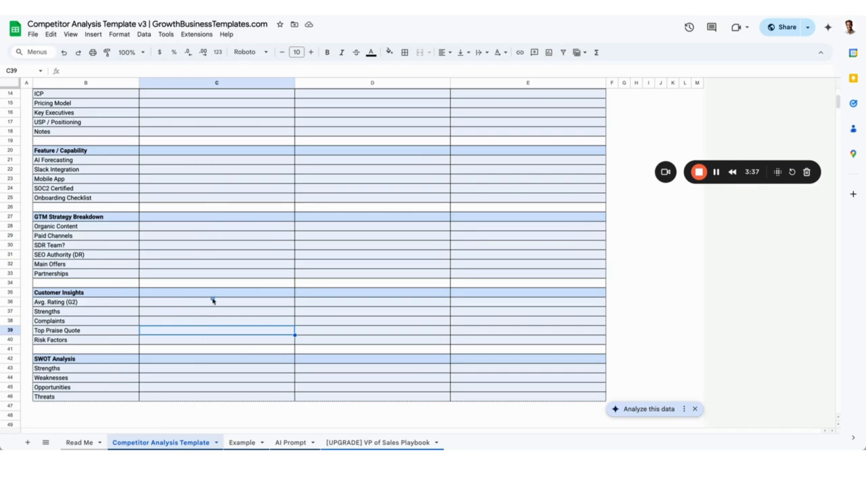
pyautogui.moveTo(214, 302); pyautogui.dragTo(101, 336)
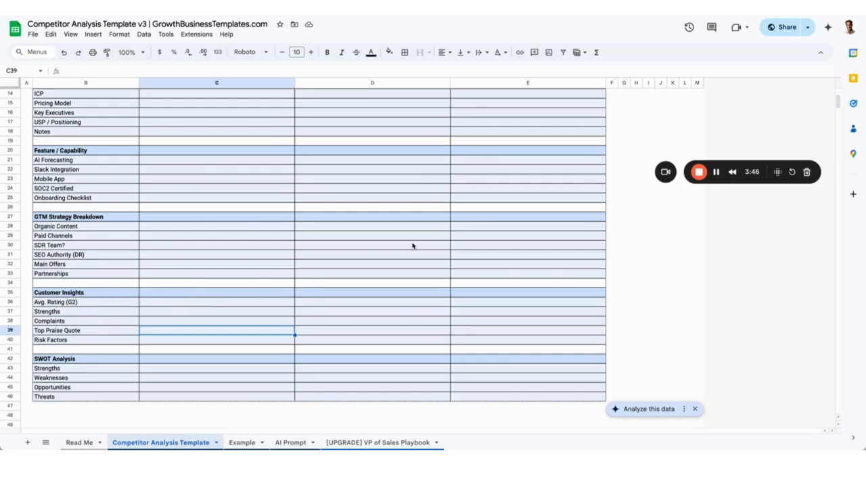
pyautogui.moveTo(119, 301)
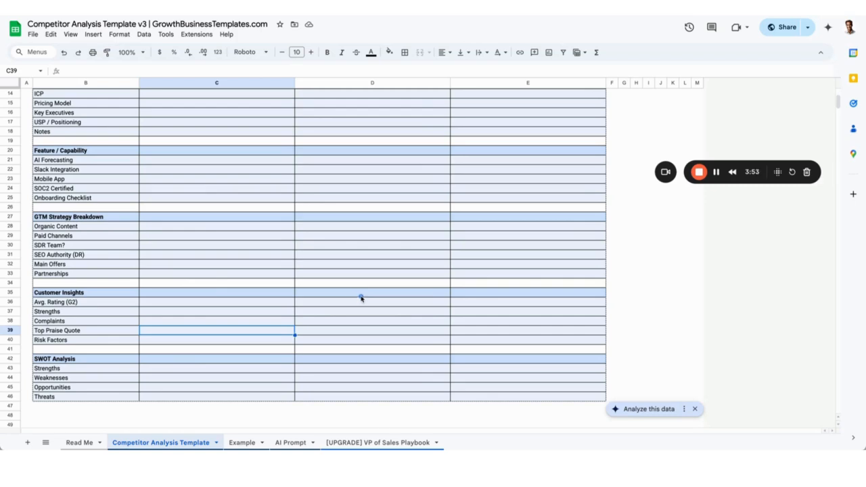
pyautogui.moveTo(427, 291)
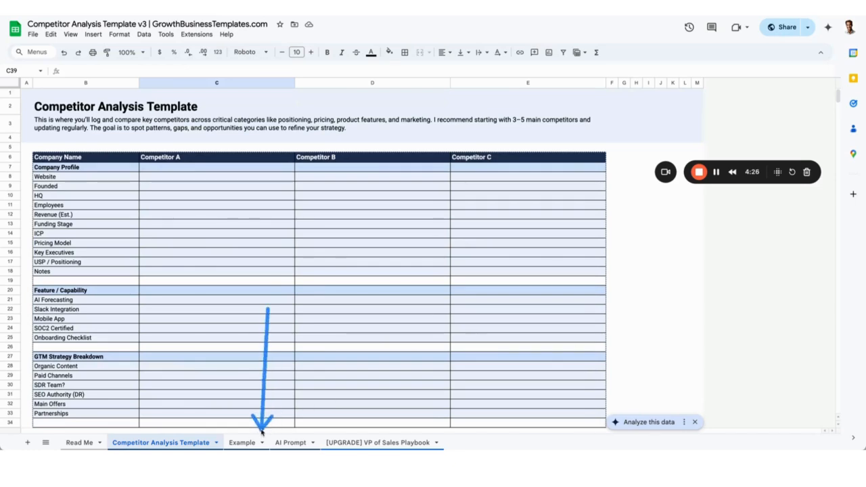
# Step: Open the Example sheet and scroll through its three-competitor data down to SWOT Analysis
pyautogui.click(240, 441)
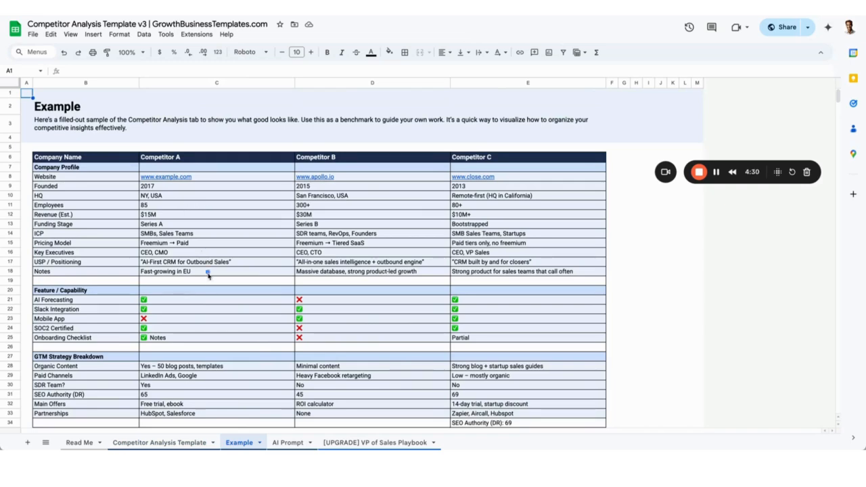
pyautogui.moveTo(213, 296); pyautogui.dragTo(352, 193)
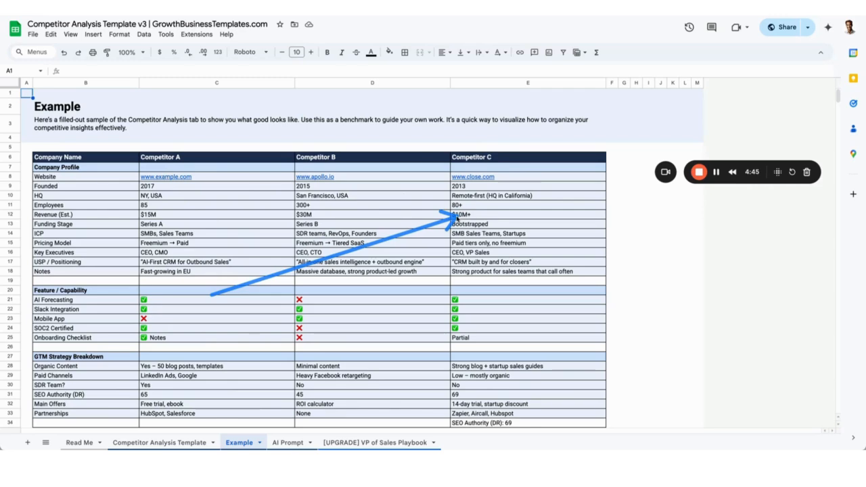
pyautogui.moveTo(444, 142)
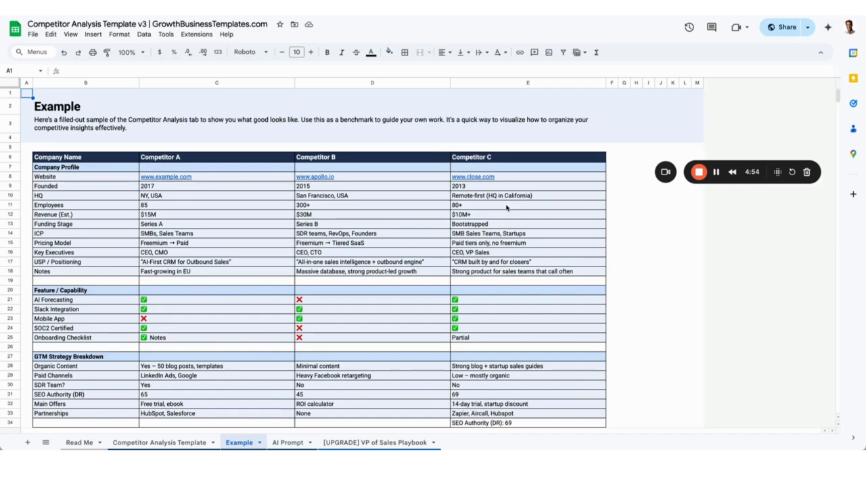
pyautogui.scroll(-3)
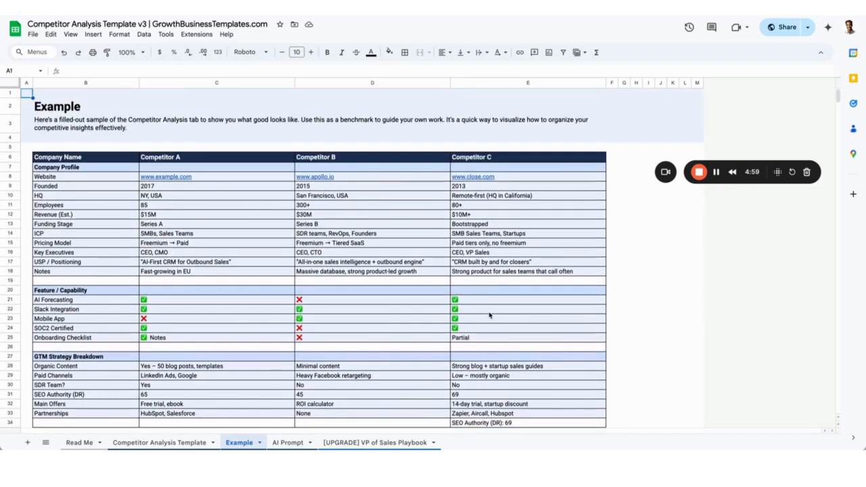
pyautogui.moveTo(494, 281)
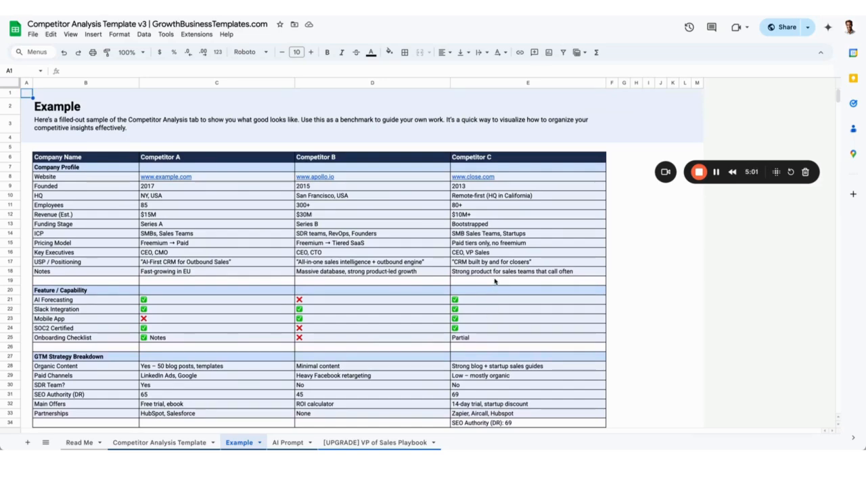
pyautogui.scroll(-3)
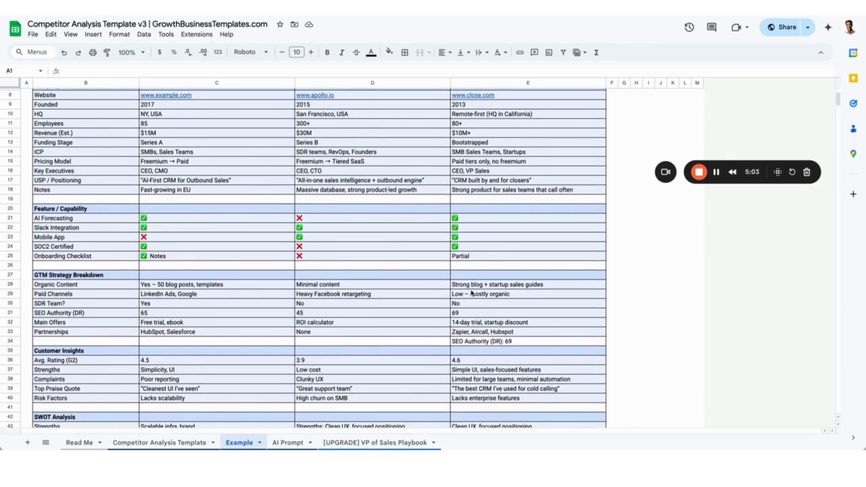
pyautogui.scroll(-3)
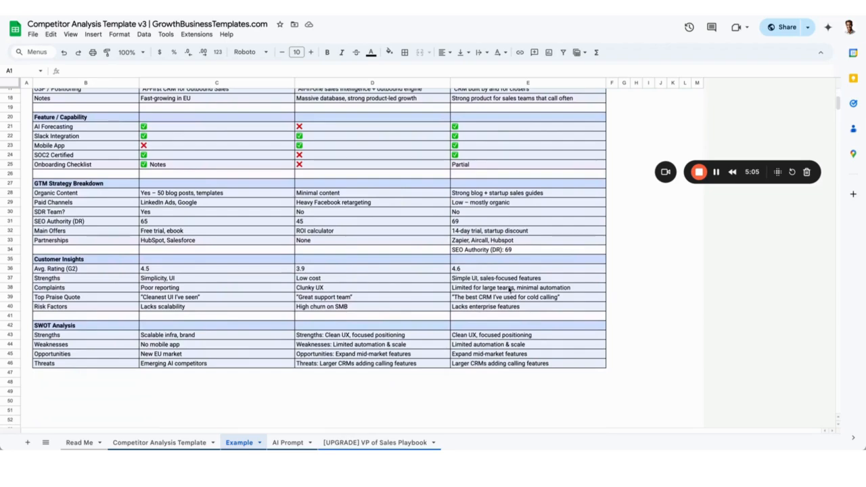
pyautogui.moveTo(329, 404)
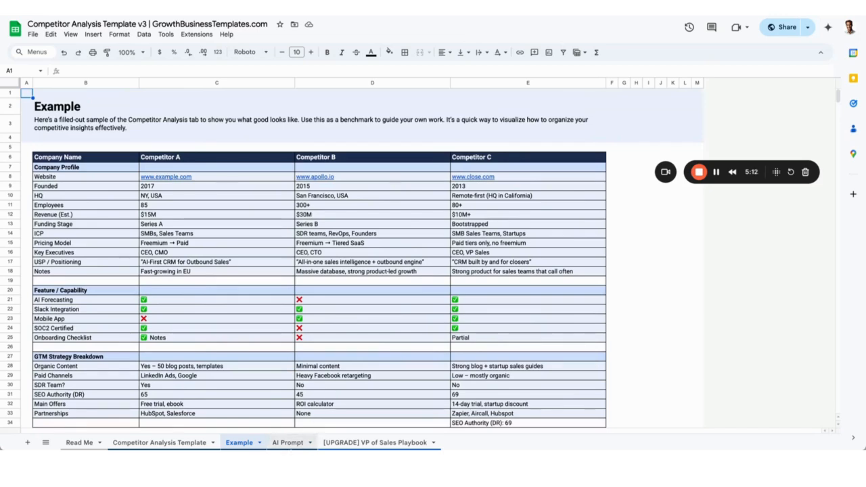
pyautogui.click(287, 442)
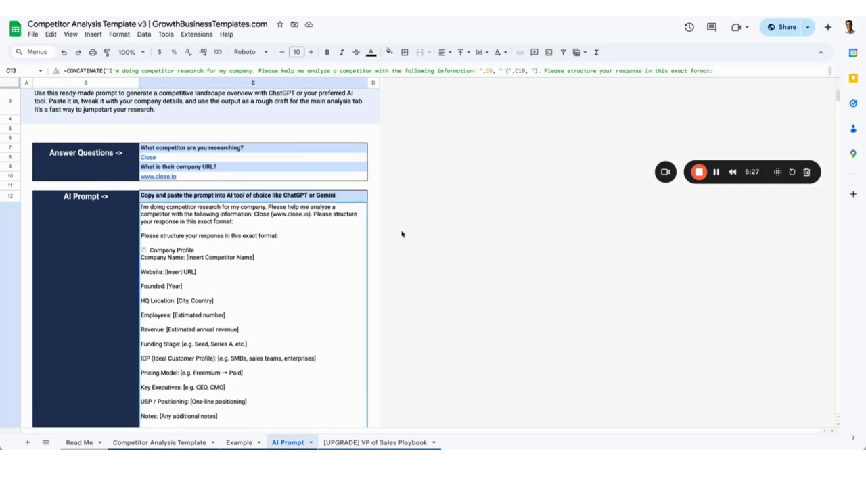
pyautogui.moveTo(293, 298)
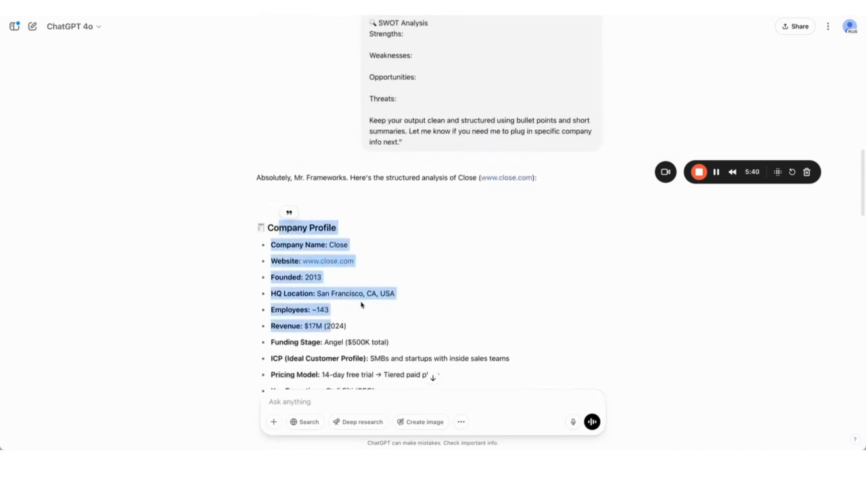
pyautogui.scroll(-3)
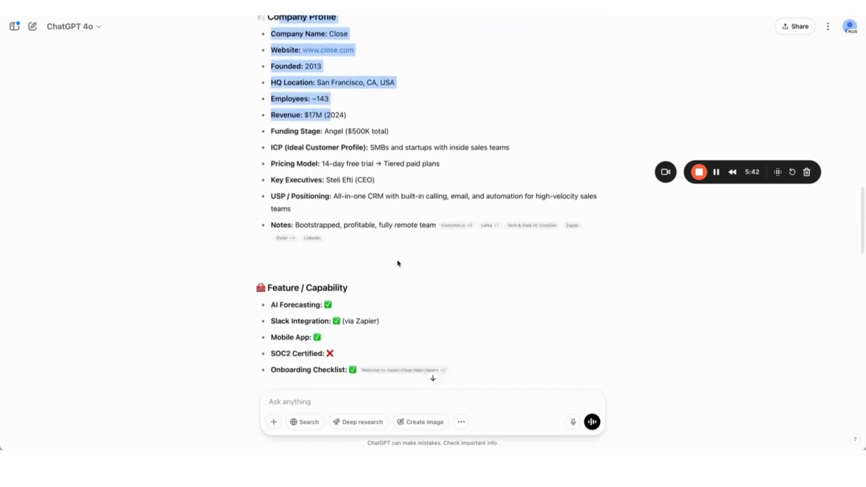
pyautogui.scroll(-3)
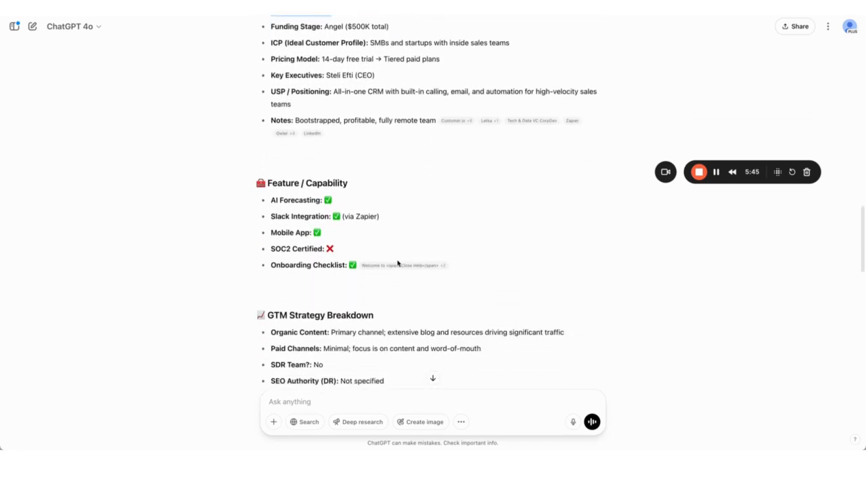
pyautogui.scroll(-3)
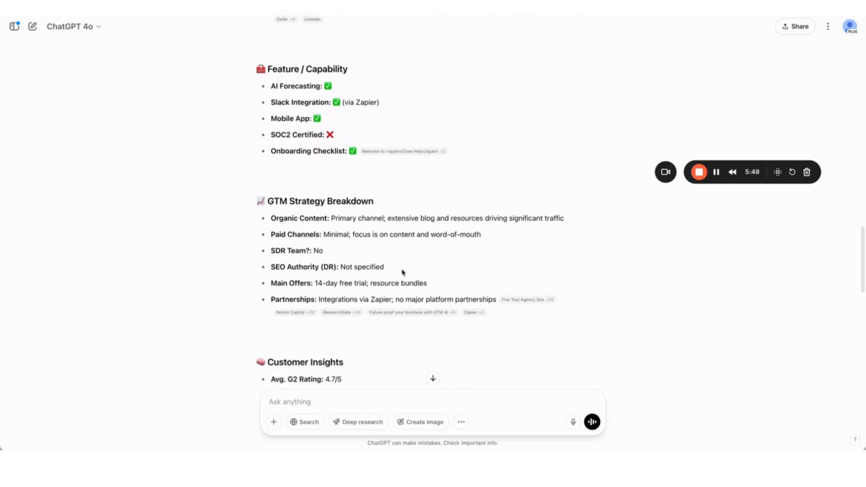
pyautogui.scroll(-3)
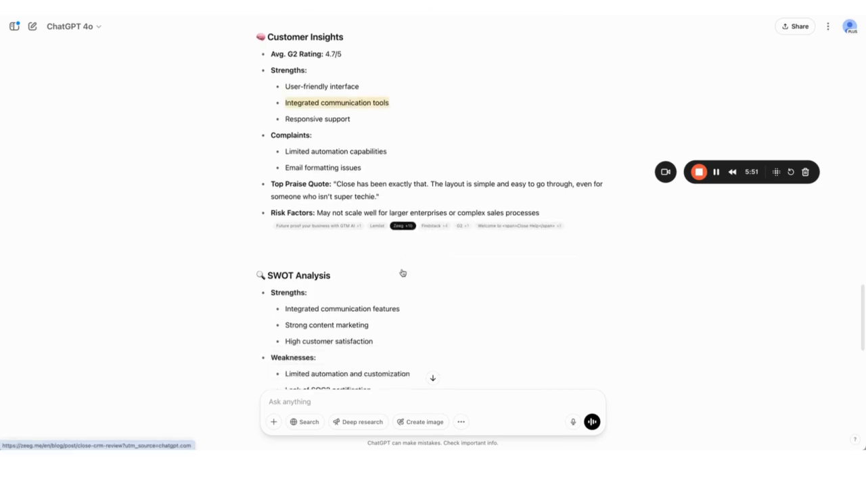
pyautogui.scroll(-3)
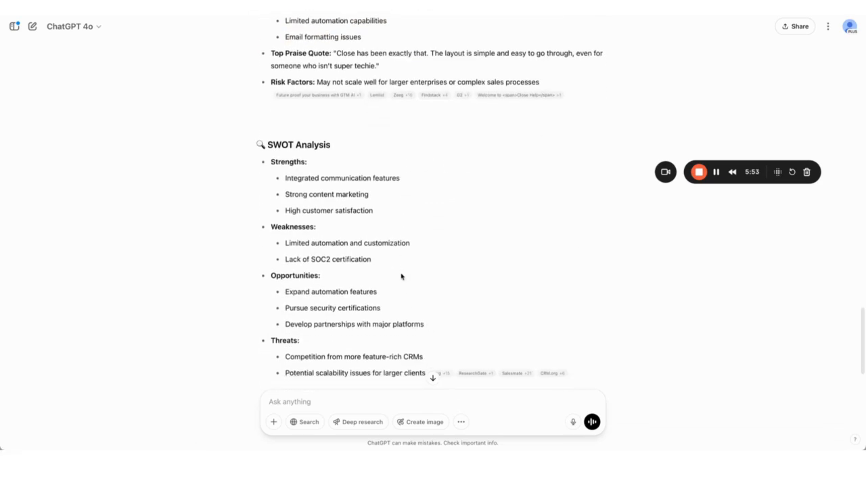
pyautogui.moveTo(404, 269)
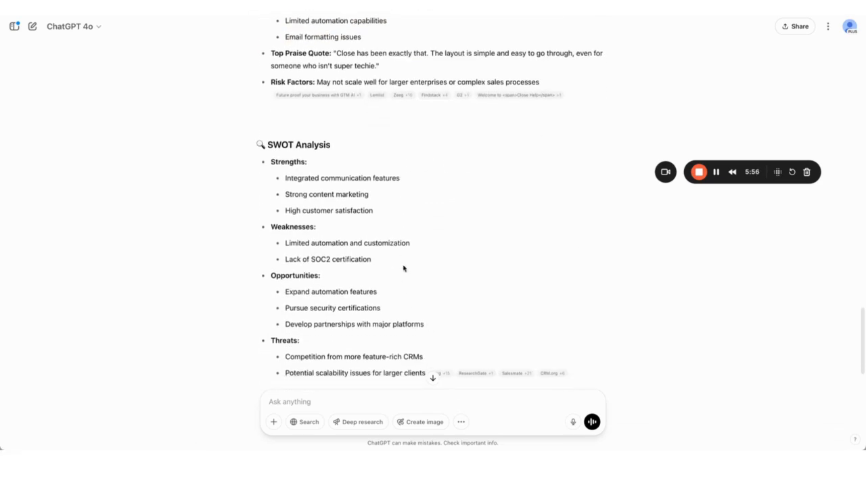
pyautogui.scroll(-3)
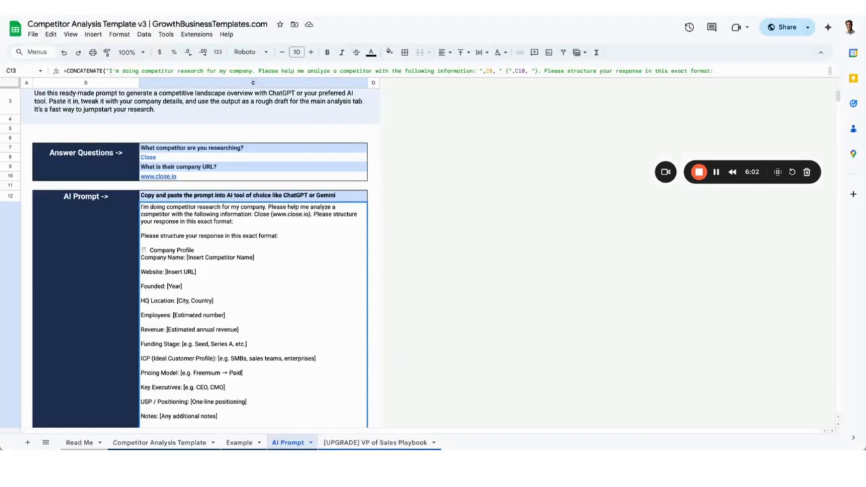
pyautogui.moveTo(353, 324)
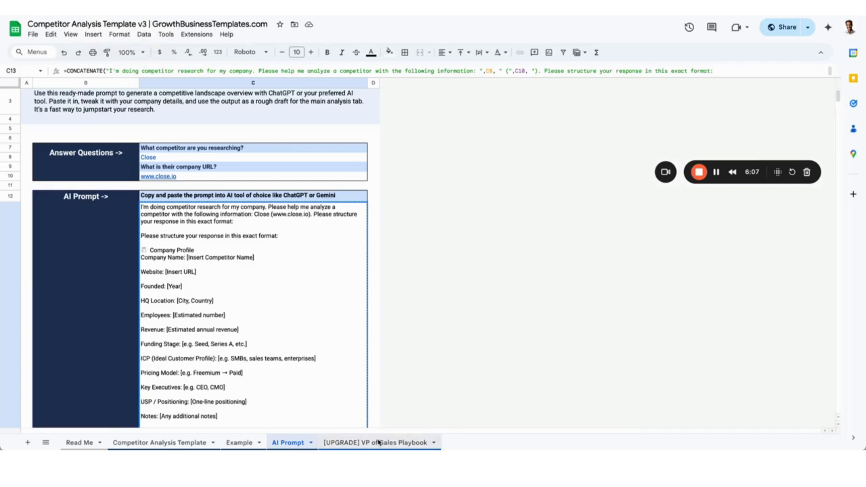
# Step: View the [UPGRADE] VP of Sales Playbook sheet, then go back to the Competitor Analysis Template
pyautogui.click(376, 442)
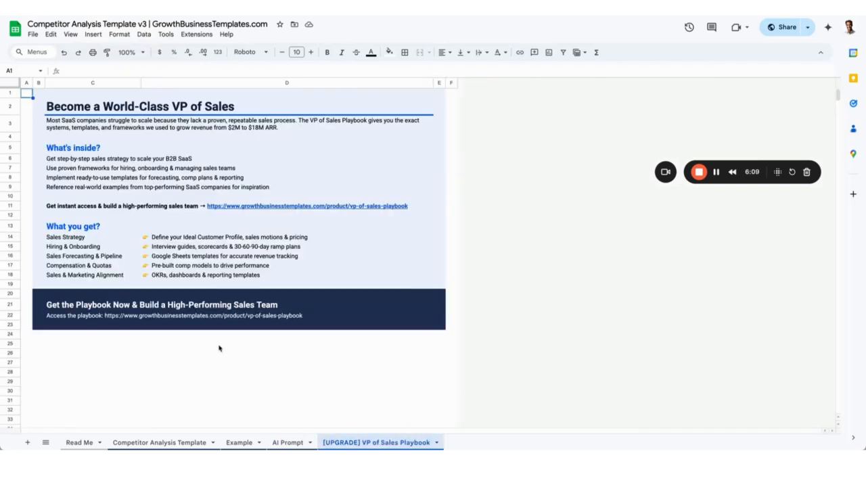
pyautogui.moveTo(208, 398); pyautogui.dragTo(382, 215)
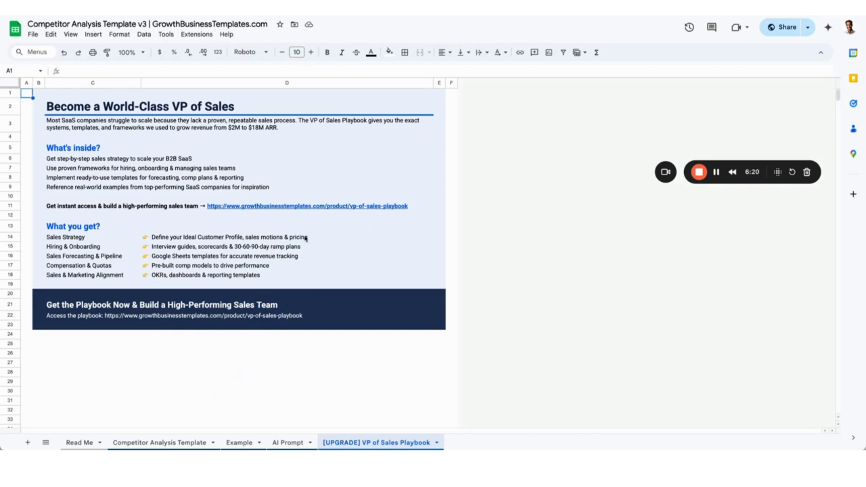
pyautogui.click(160, 442)
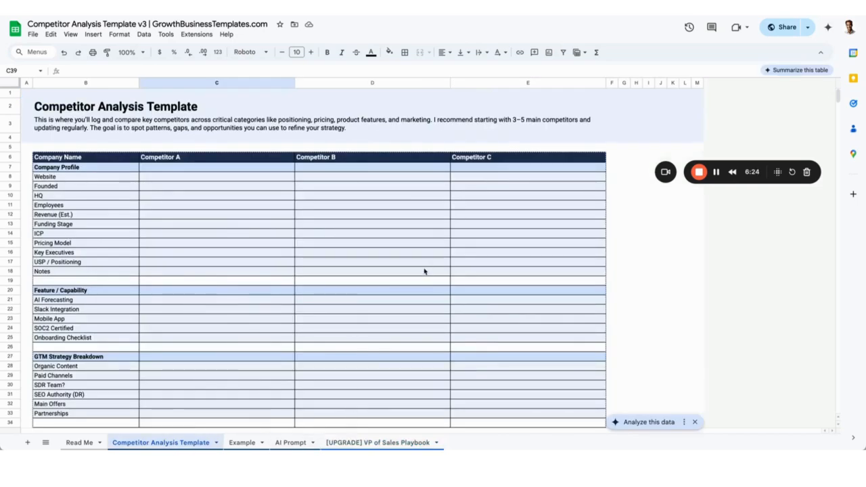
pyautogui.moveTo(195, 257)
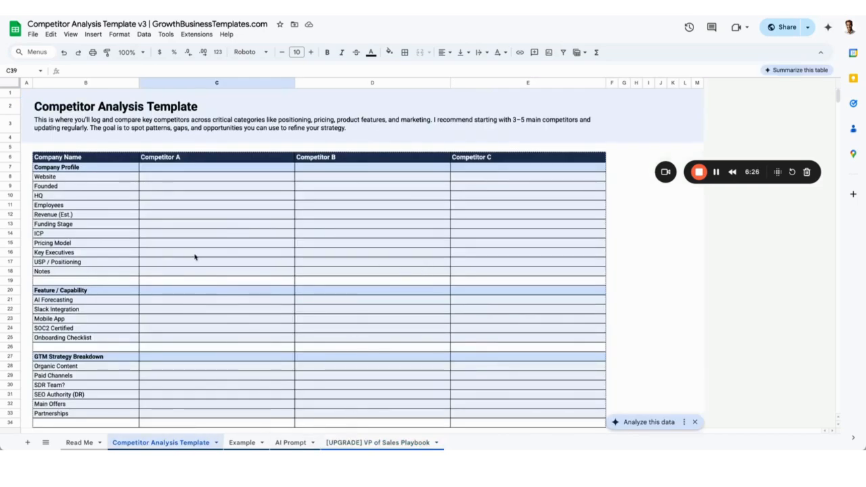